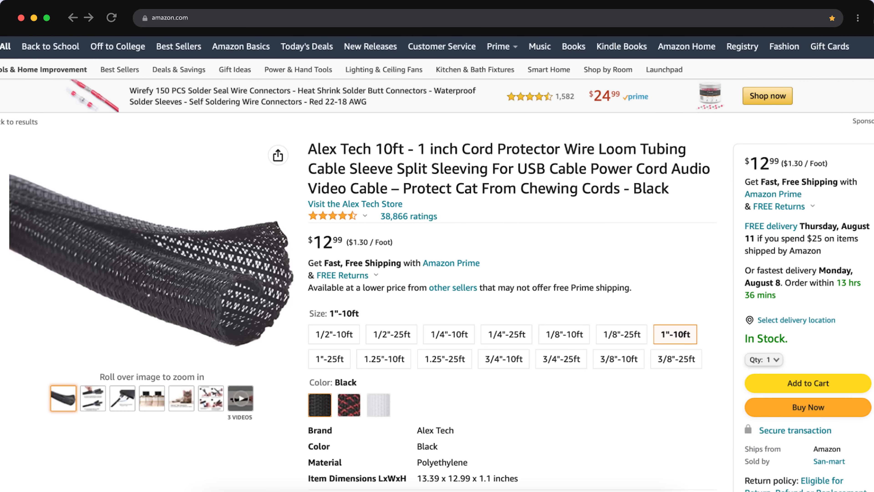
{"action": "mouse_move", "coordinate": [33, 18]}
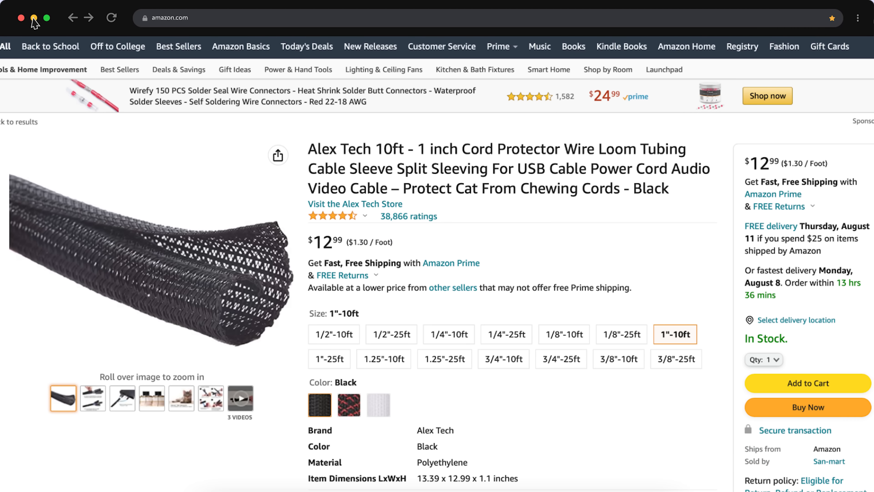